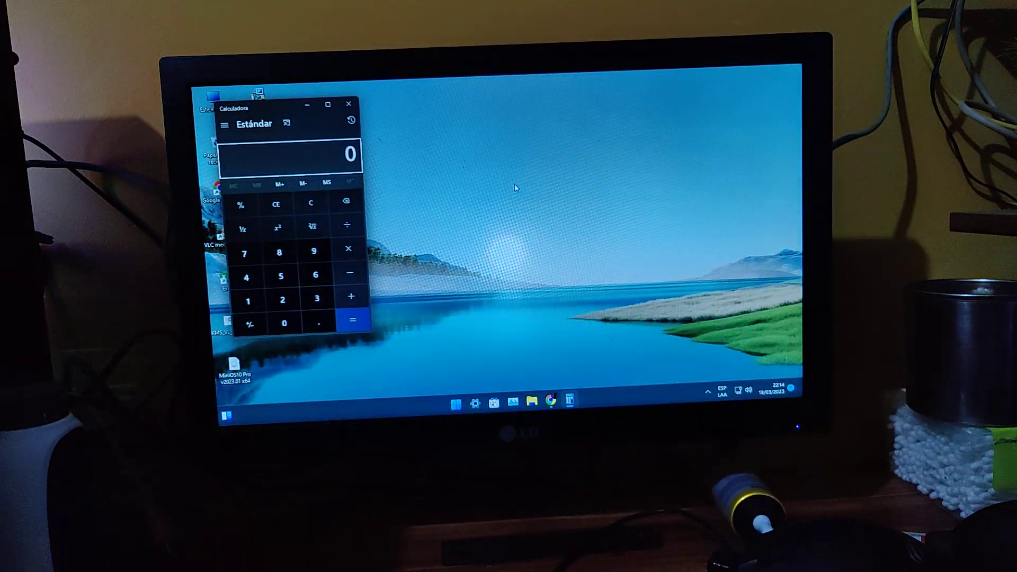
mouse_move(349, 104)
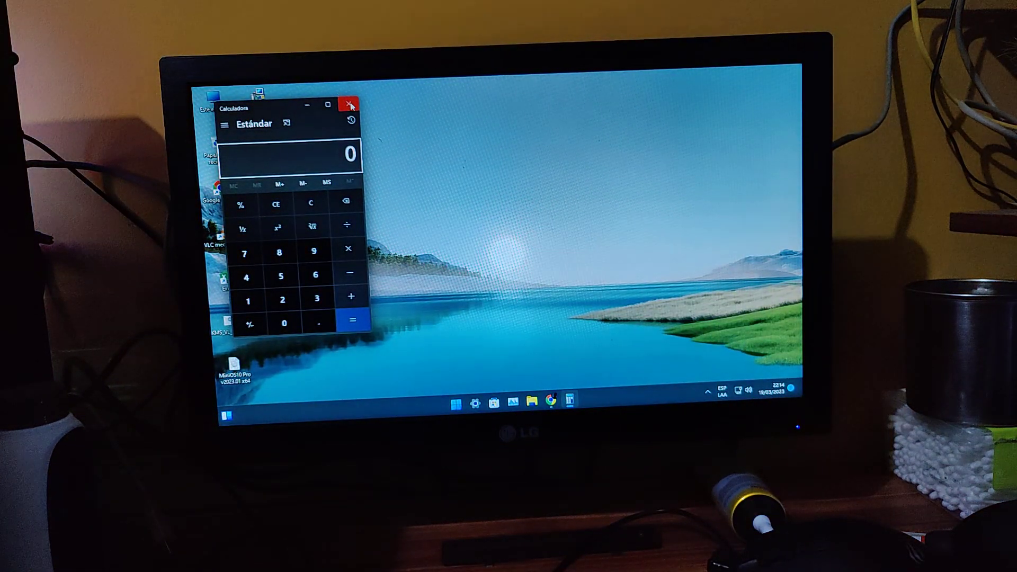
Step: Close Windows Calculator to return to the desktop
left_click(349, 104)
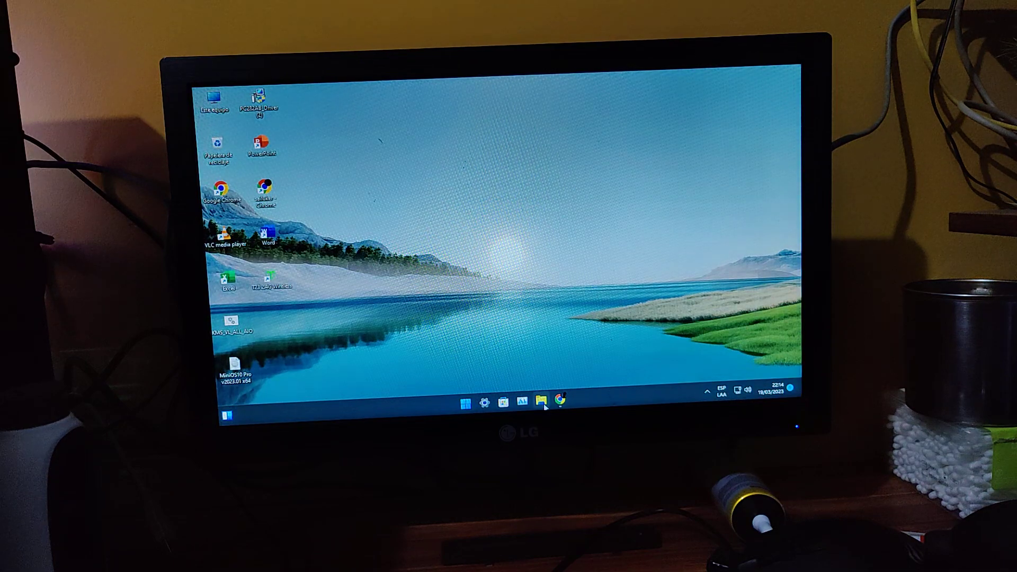
Step: Browse the driver's DPI, Parameters and Macro Editor pages, return to Lighting, then close it
left_click(541, 401)
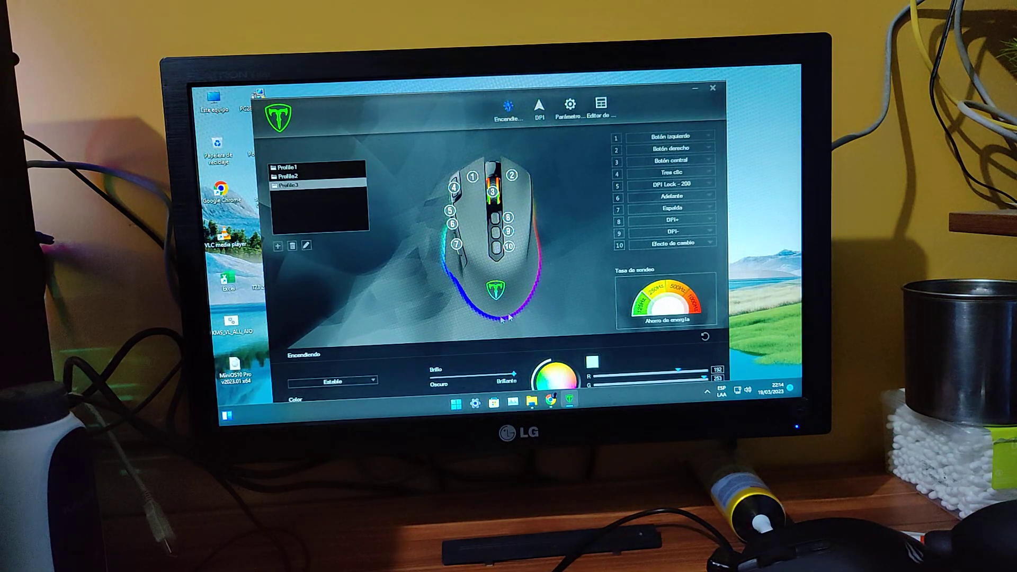
left_click(539, 104)
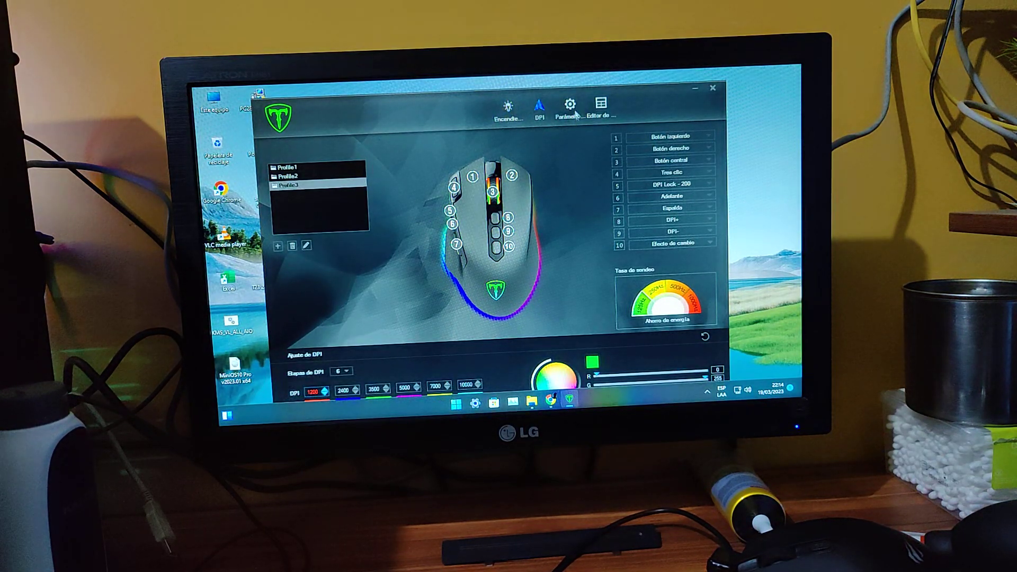
left_click(569, 104)
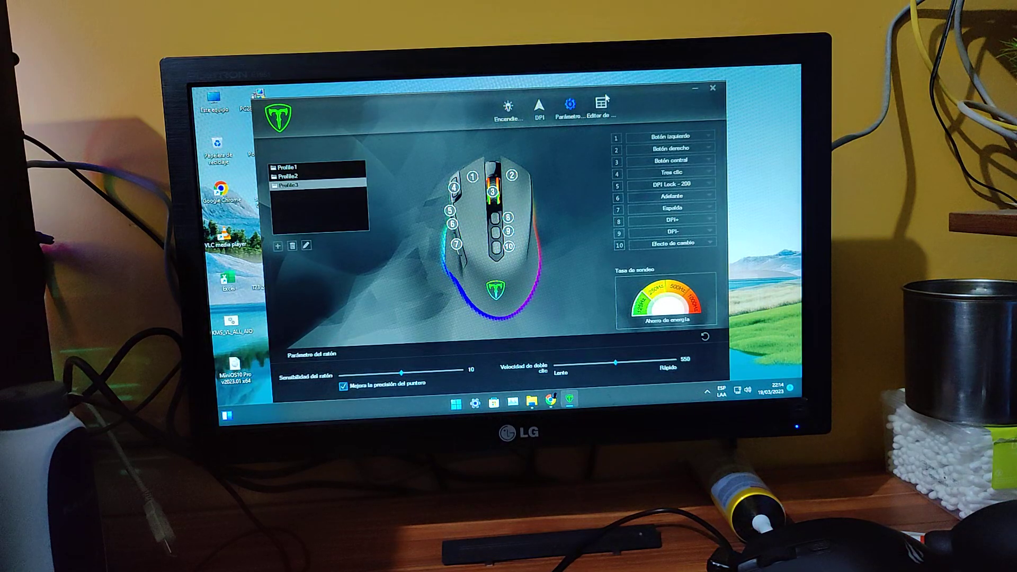
left_click(600, 104)
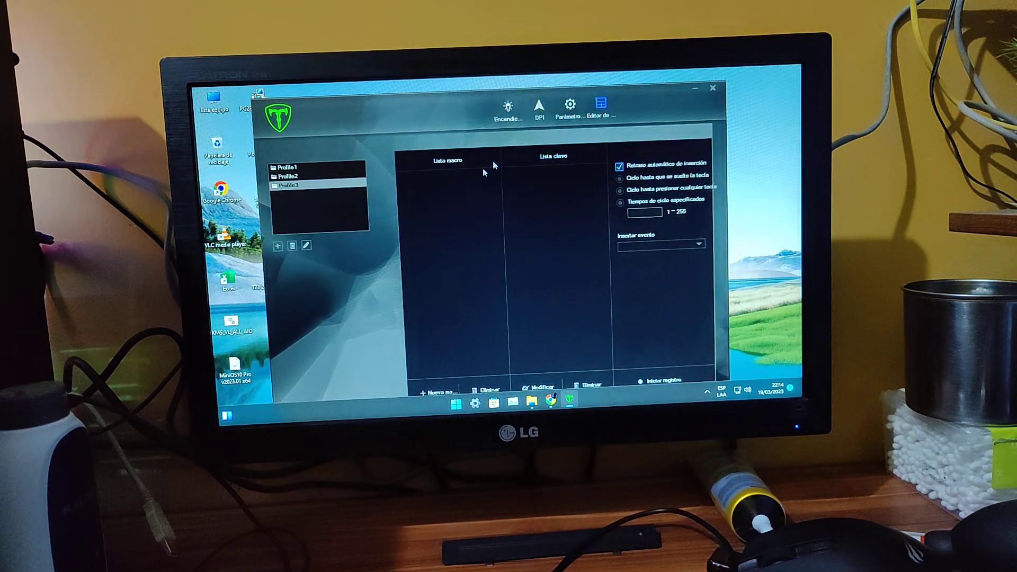
left_click(507, 104)
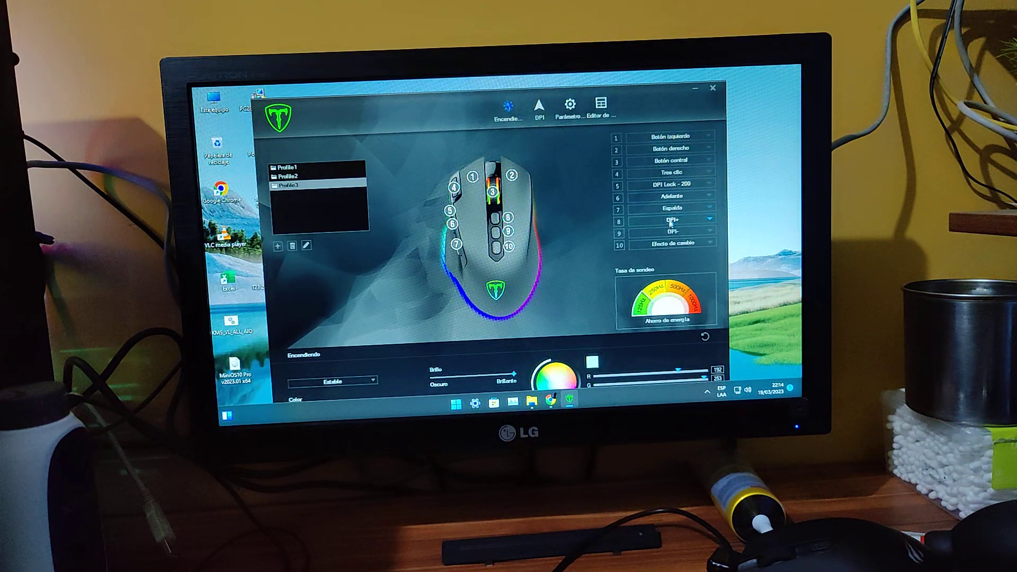
left_click(671, 177)
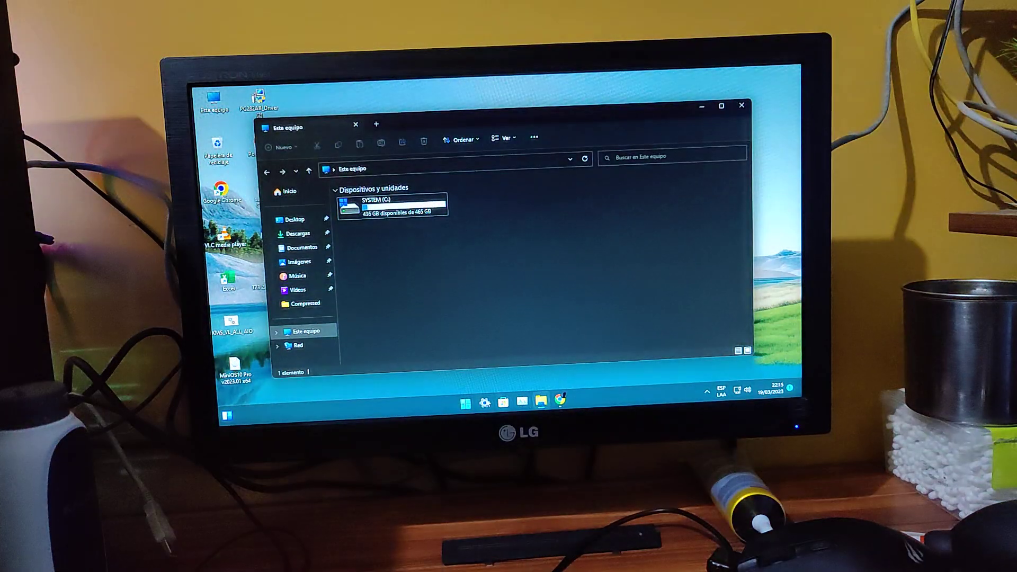
Step: Open the PC282AB_Driver_2 archive from Downloads > Compressed in WinRAR
left_click(302, 233)
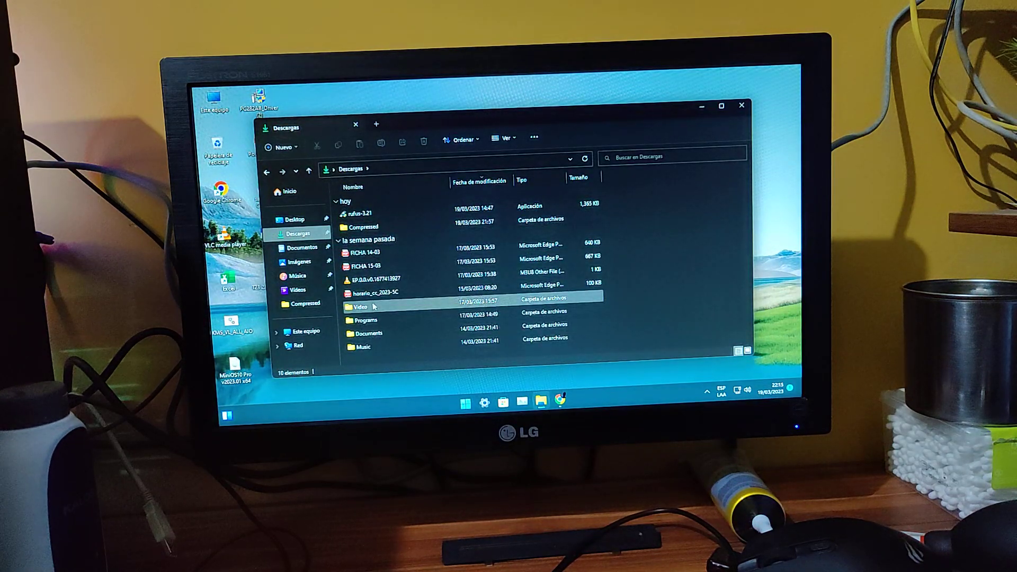
double_click(365, 227)
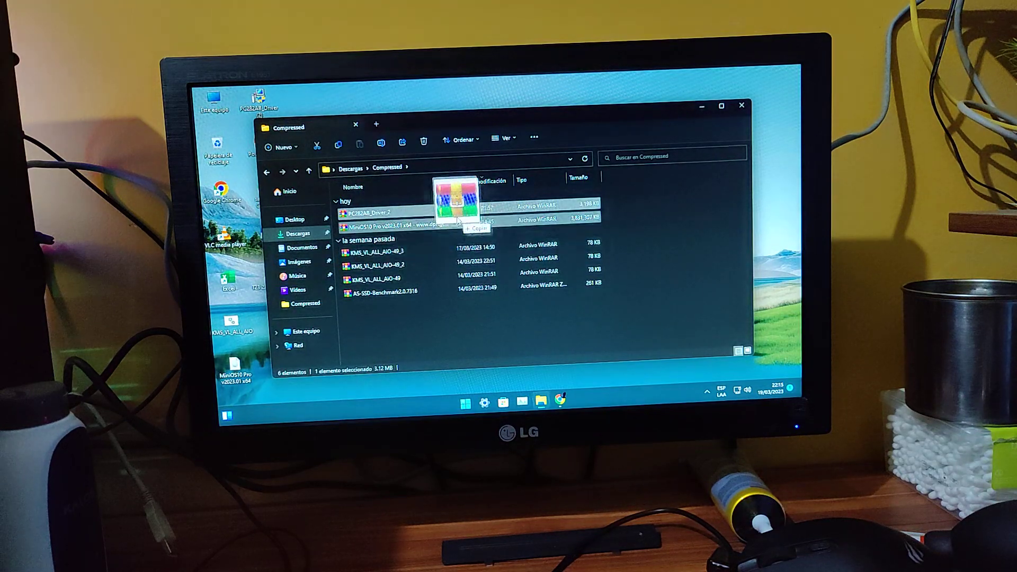
double_click(382, 213)
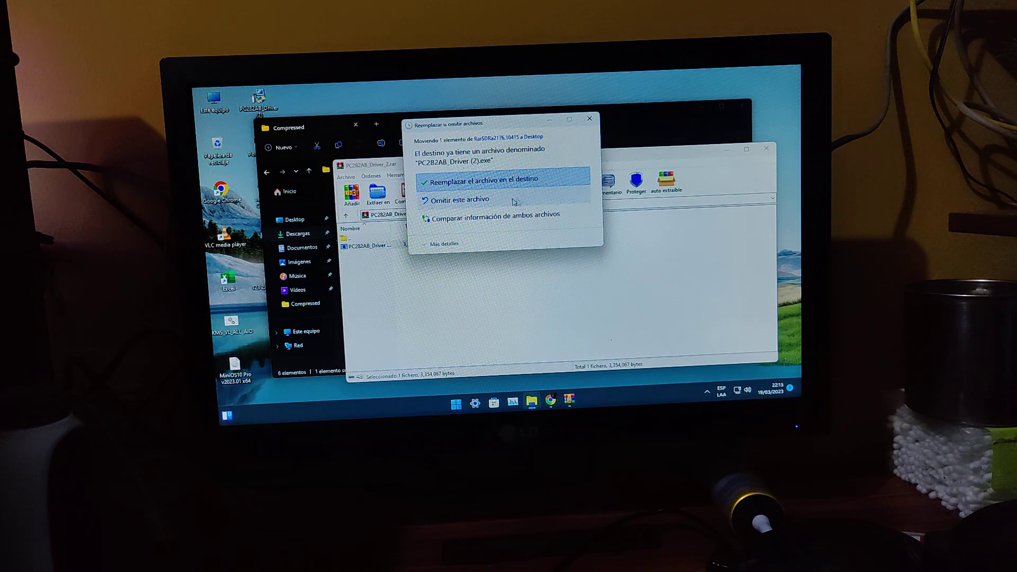
Step: Resolve the duplicate installer file prompt and confirm Spanish as the setup language
left_click(474, 180)
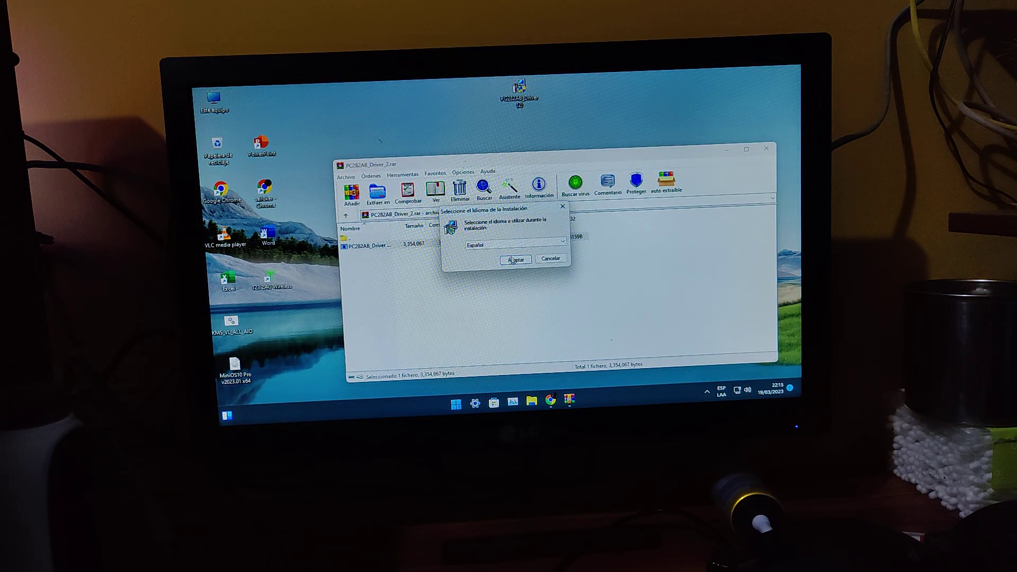
left_click(557, 242)
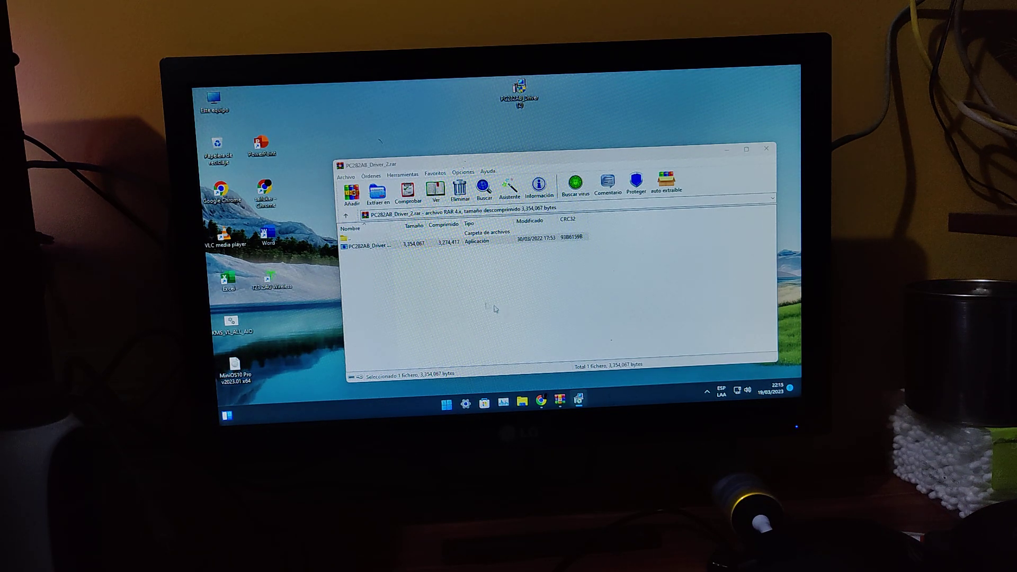
Step: Run the T23 installer through Siguiente and Instalar, then abort at the file-in-use error
double_click(369, 246)
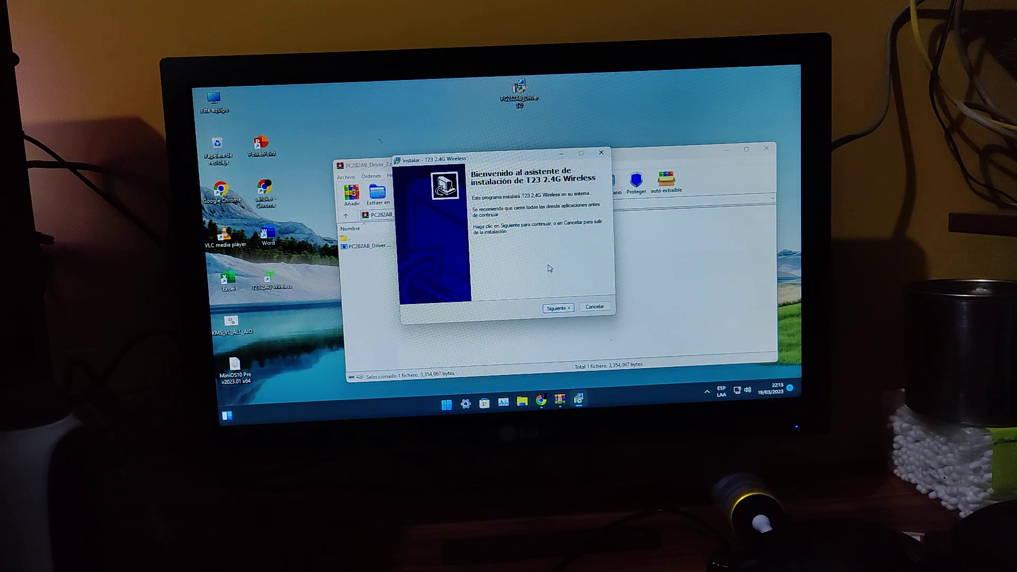
mouse_move(547, 197)
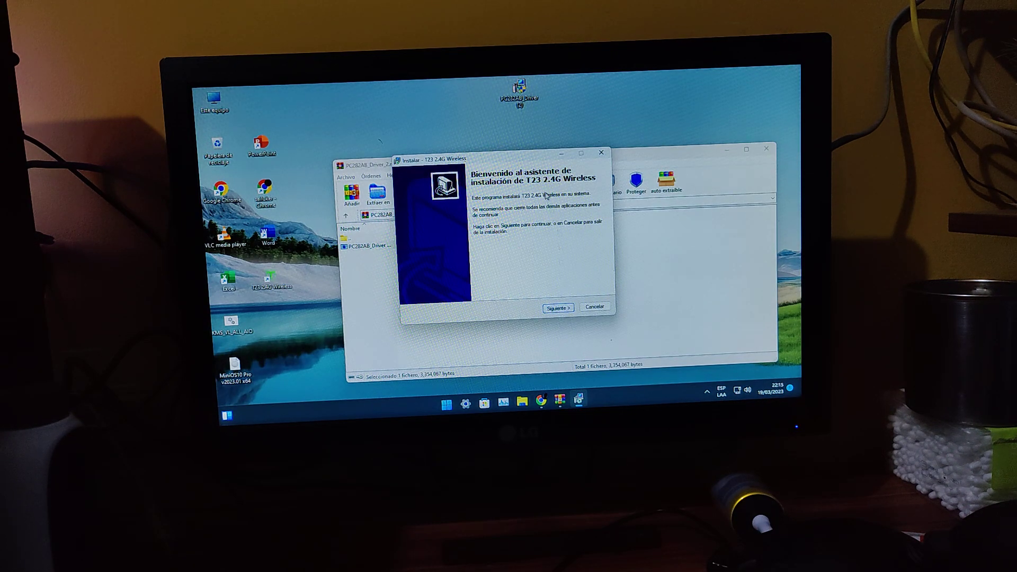
mouse_move(512, 387)
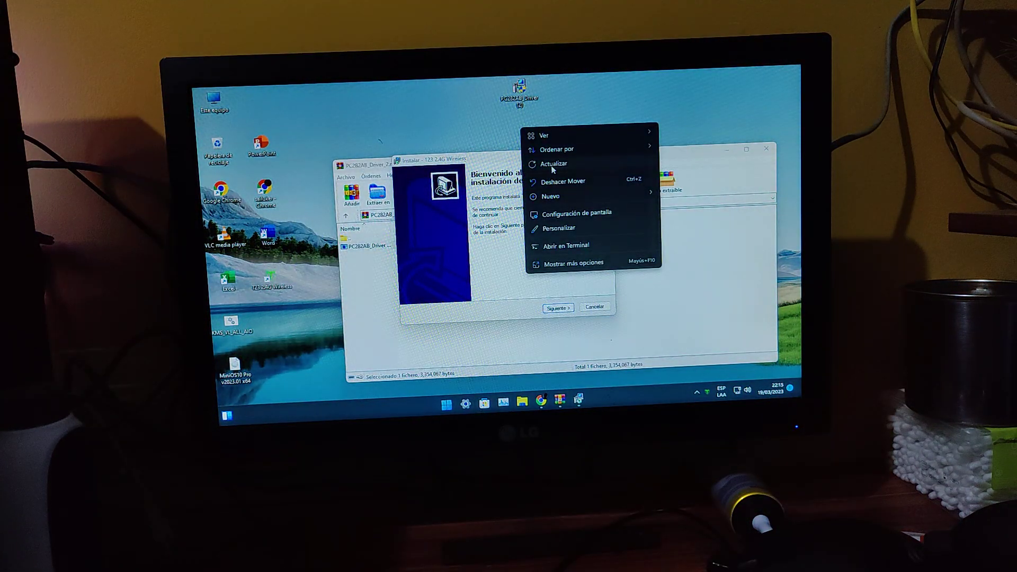
left_click(558, 307)
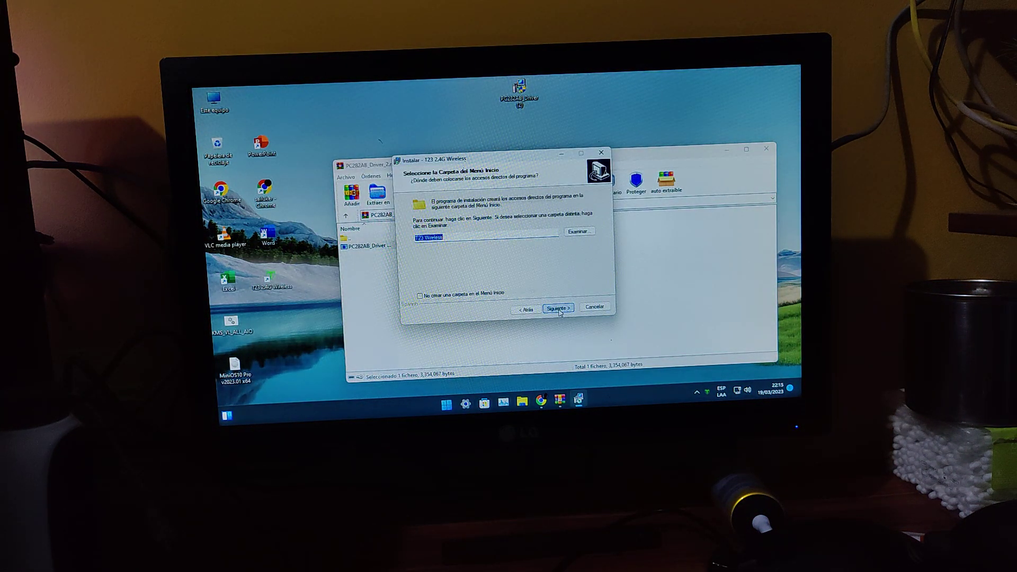
left_click(557, 306)
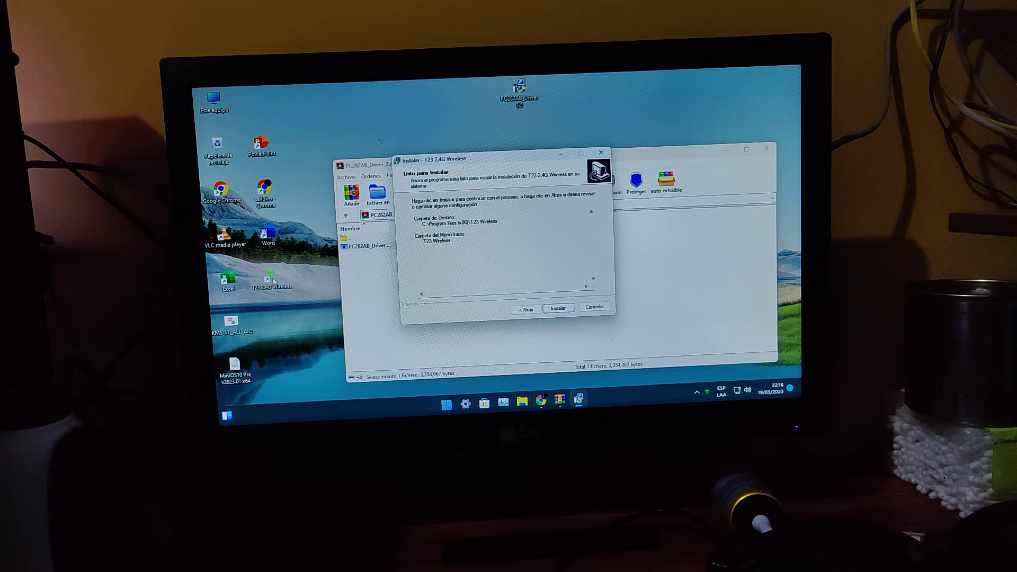
mouse_move(471, 300)
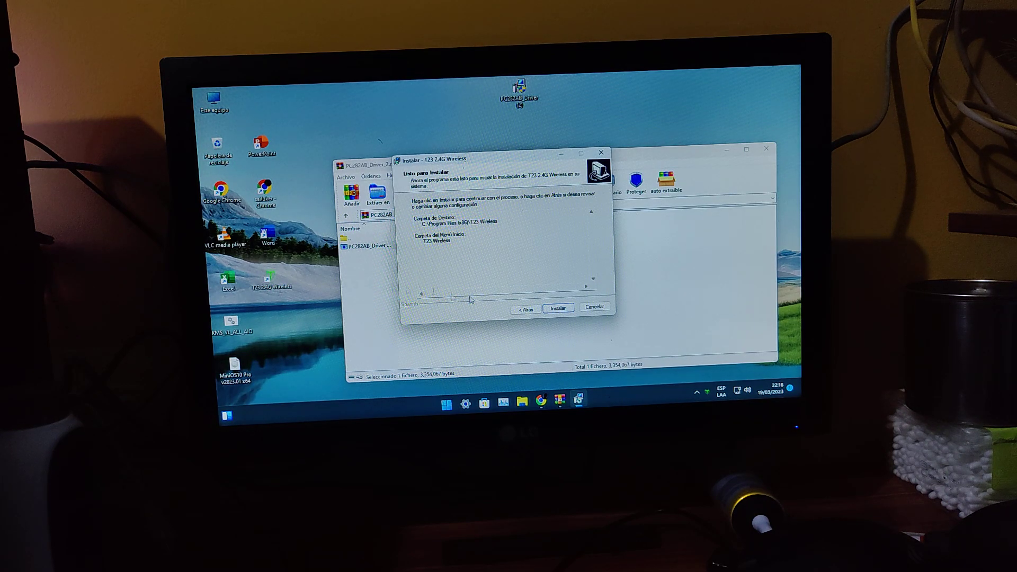
left_click(557, 307)
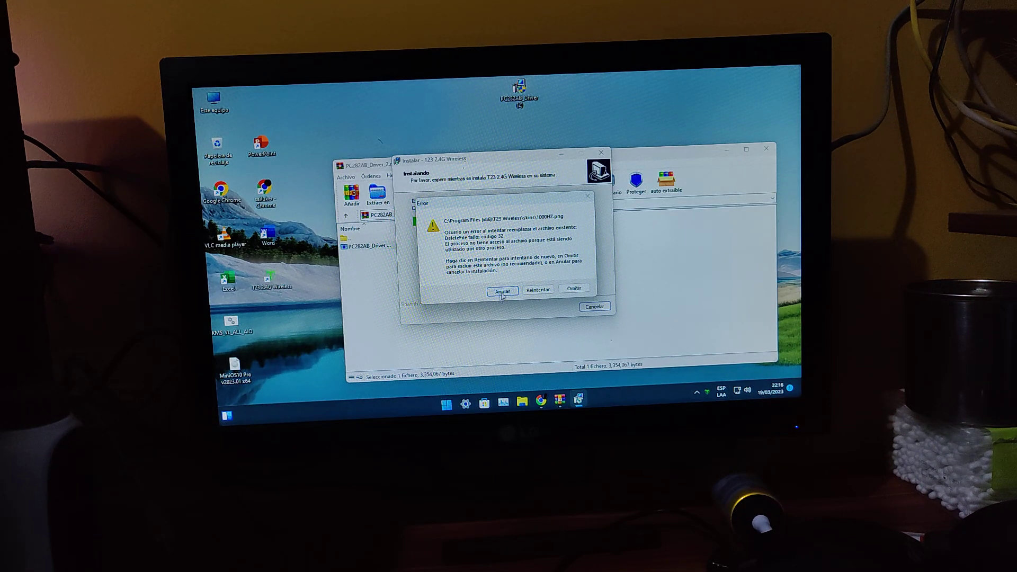
left_click(502, 291)
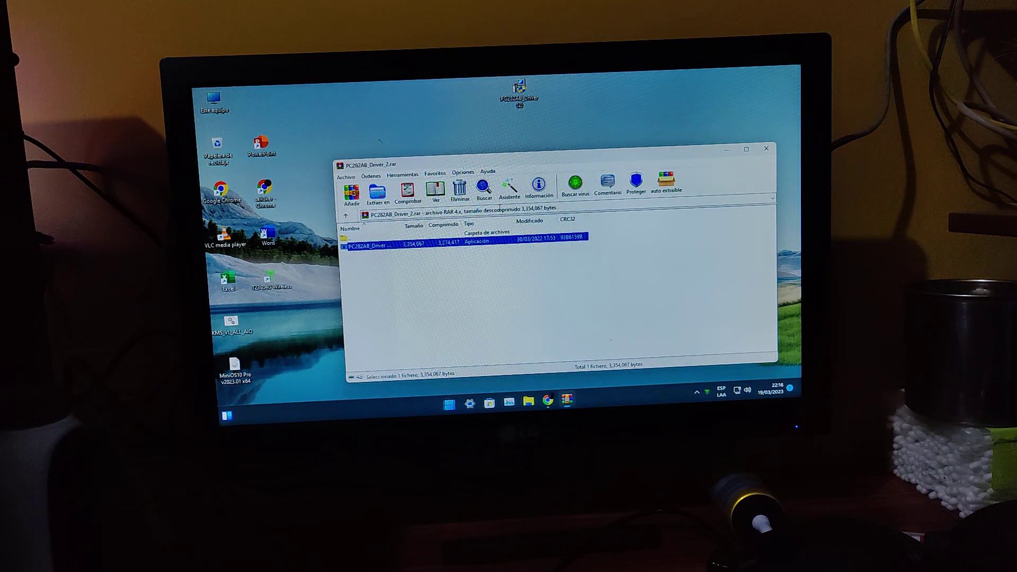
left_click(765, 148)
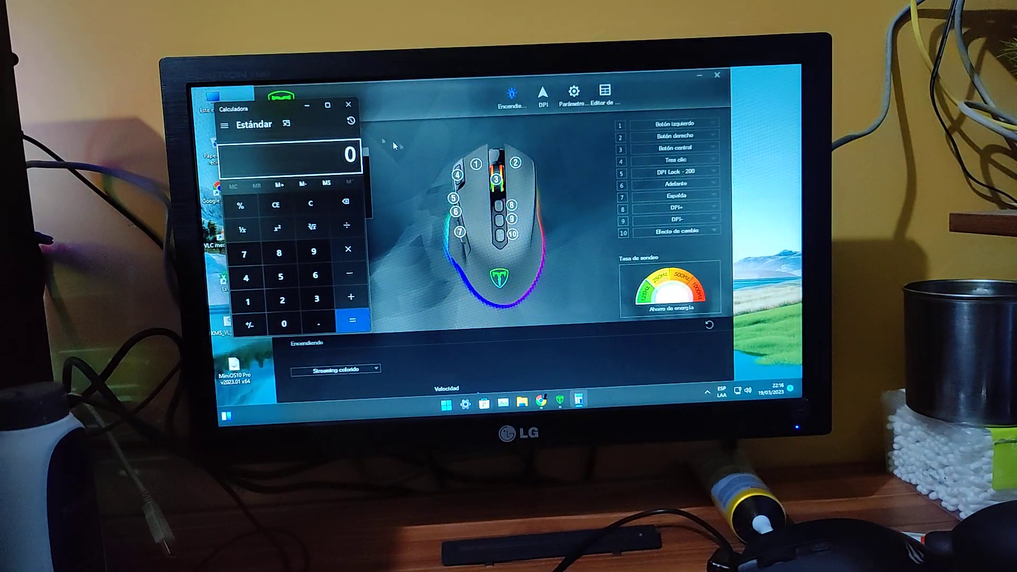
mouse_move(348, 104)
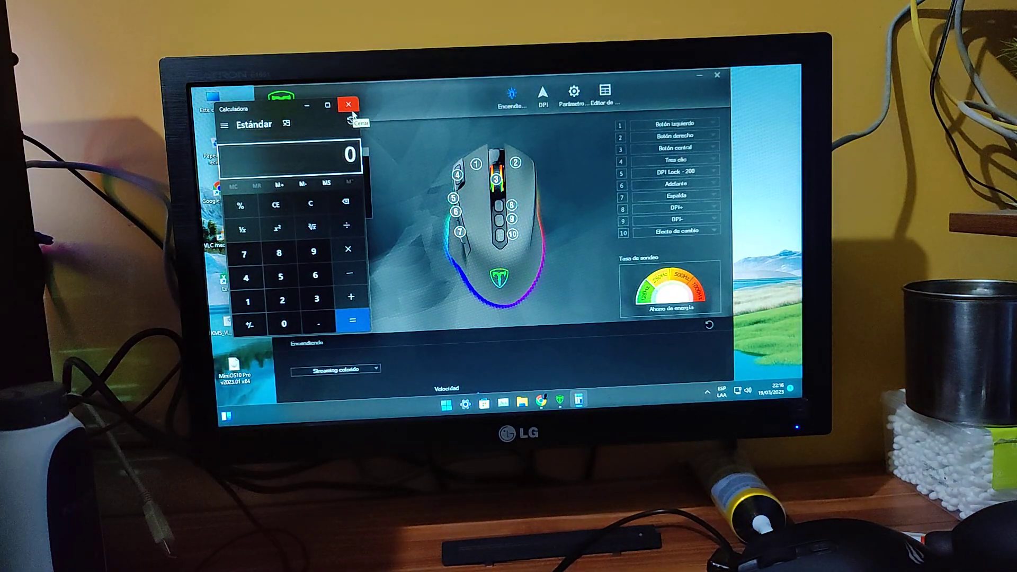
Step: Close the Calculator window over the T23 mouse driver
left_click(347, 104)
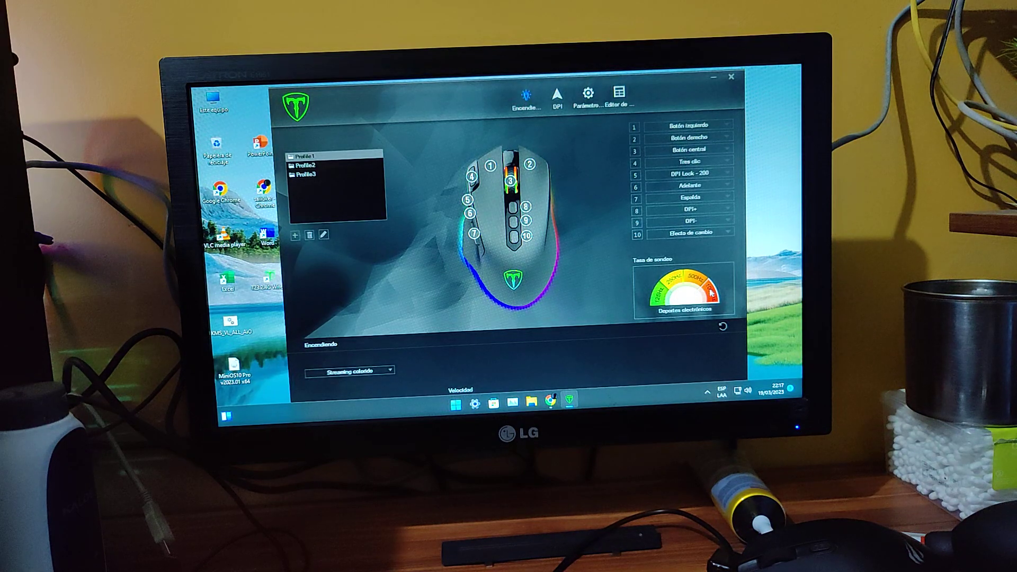
mouse_move(603, 260)
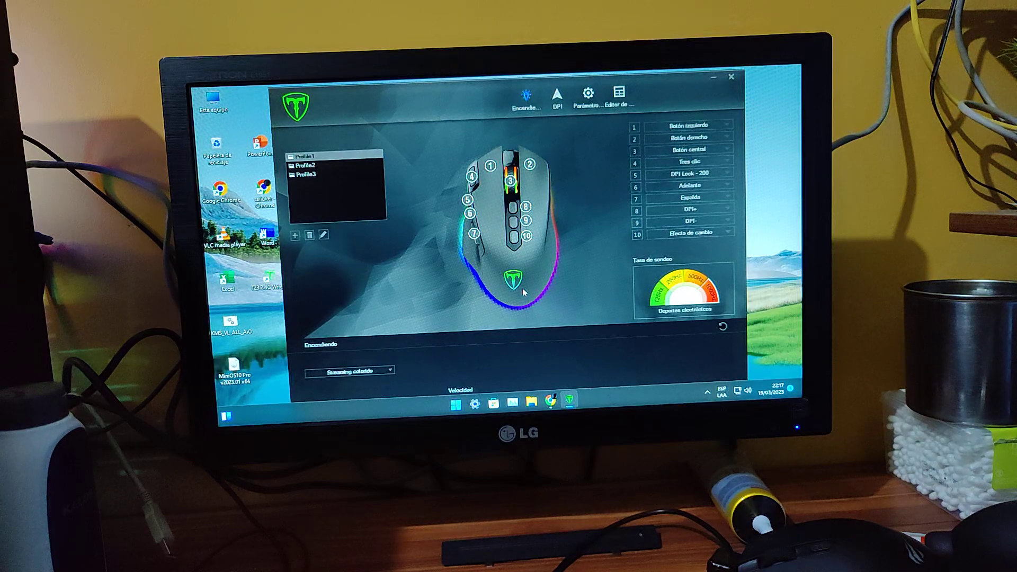
mouse_move(493, 273)
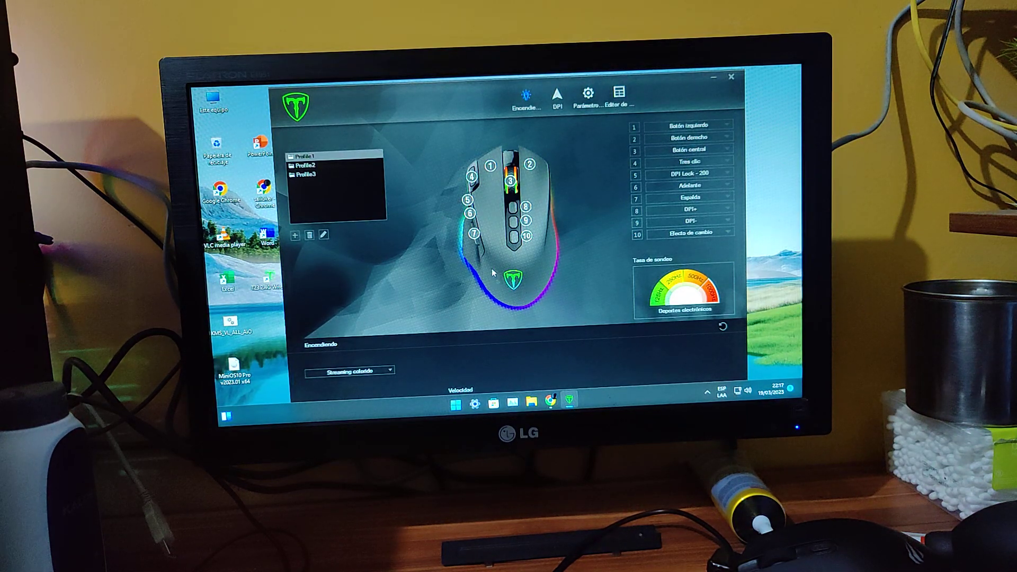